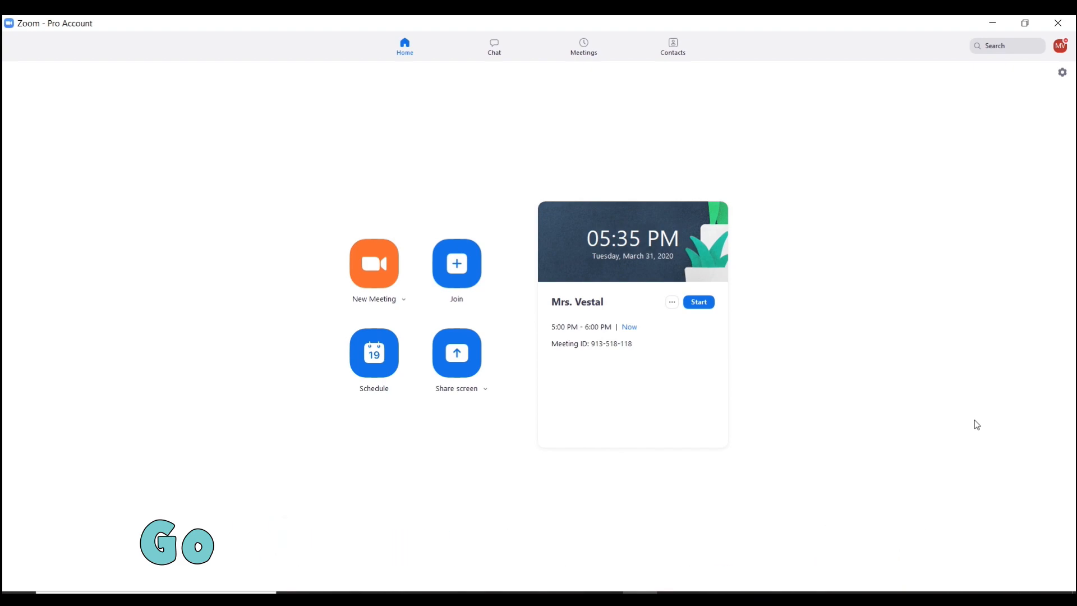
mouse_move(1048, 133)
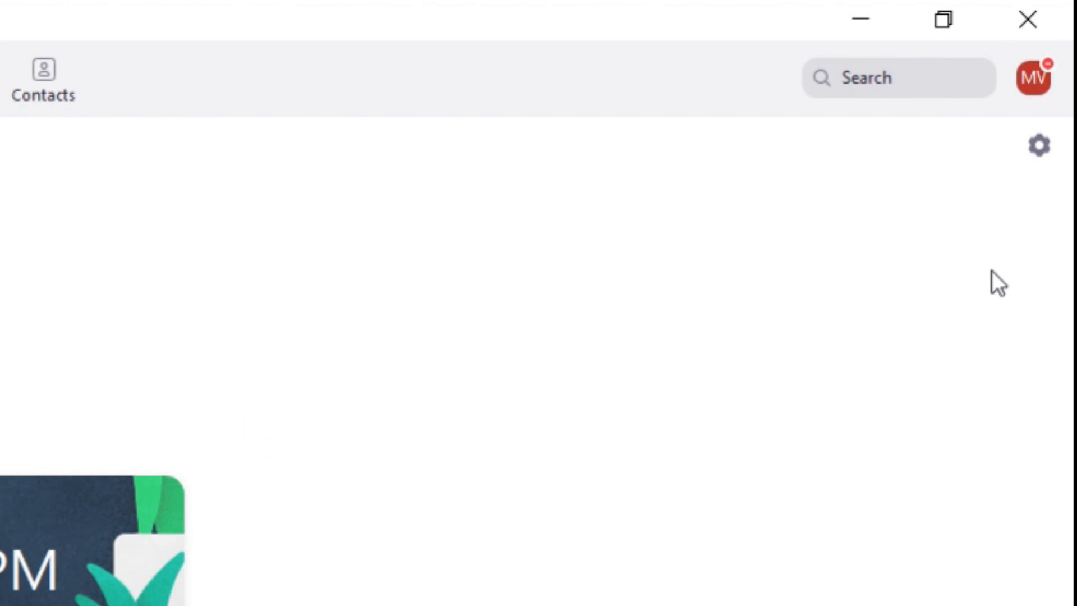
mouse_move(1037, 148)
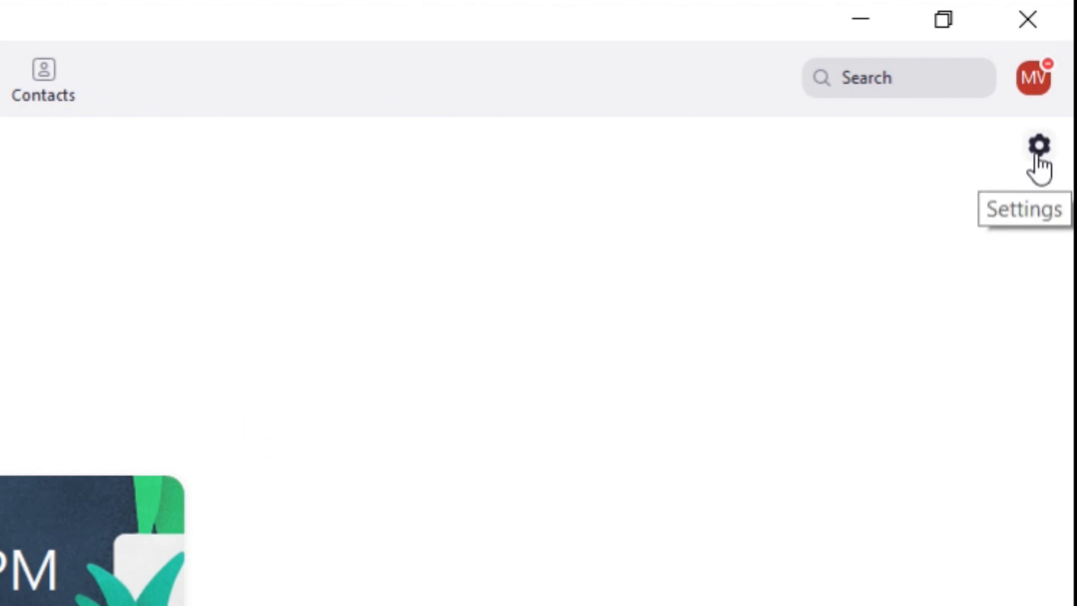
Step: Bring up Zoom's Settings window on the Video page with the camera preview
left_click(1038, 145)
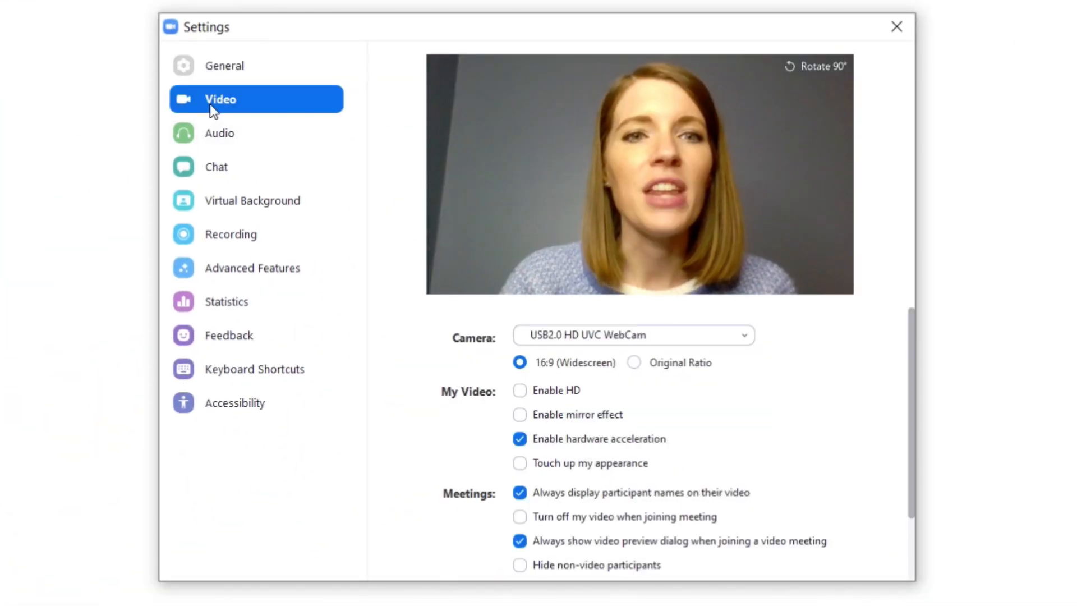
mouse_move(345, 102)
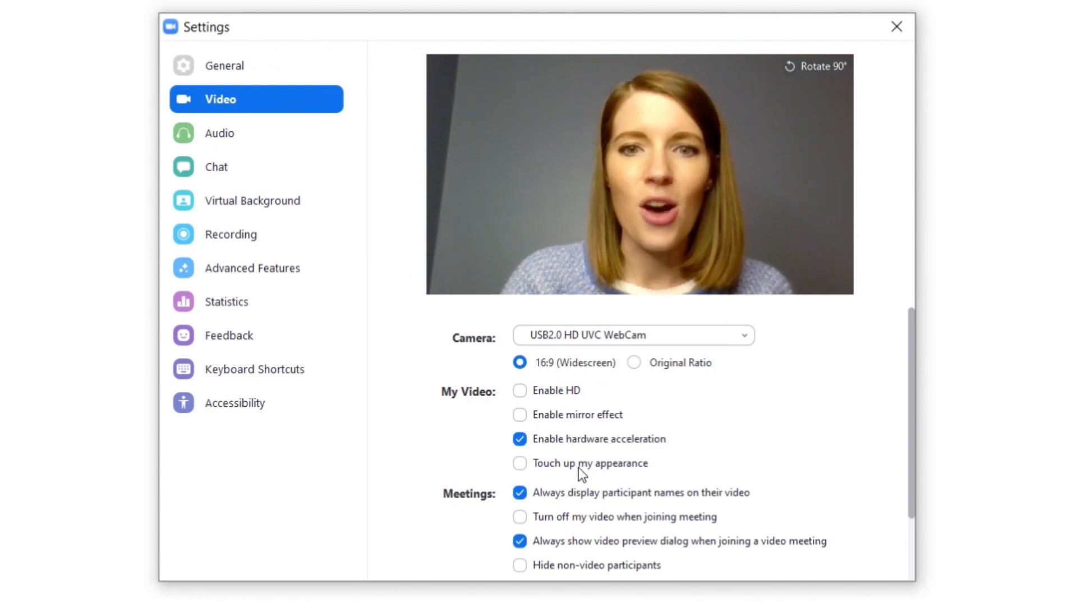
Step: Enable the 'Touch up my appearance' option under My Video
left_click(520, 464)
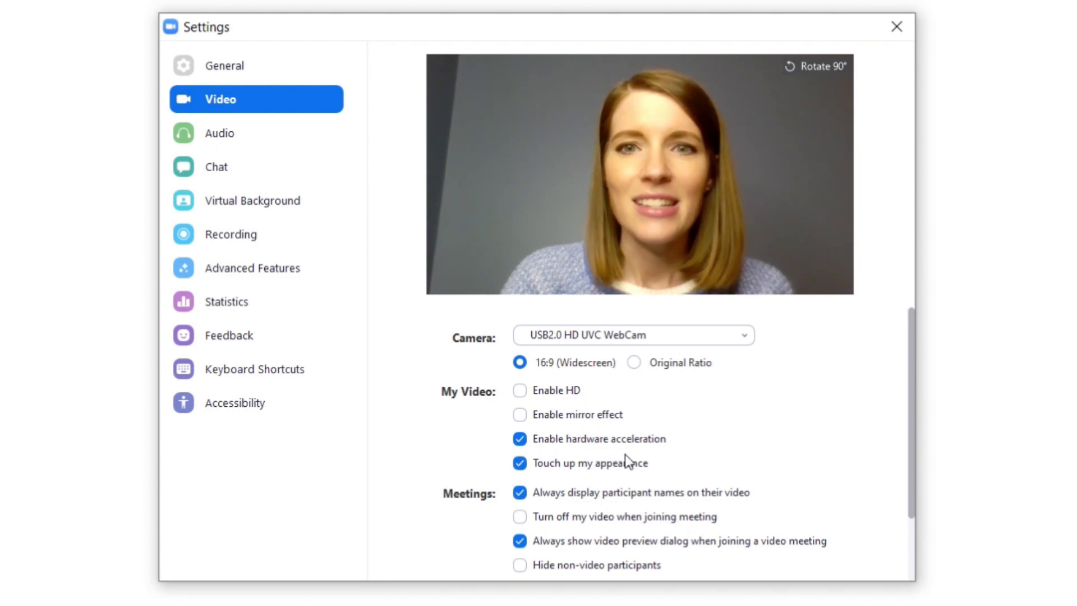
mouse_move(848, 395)
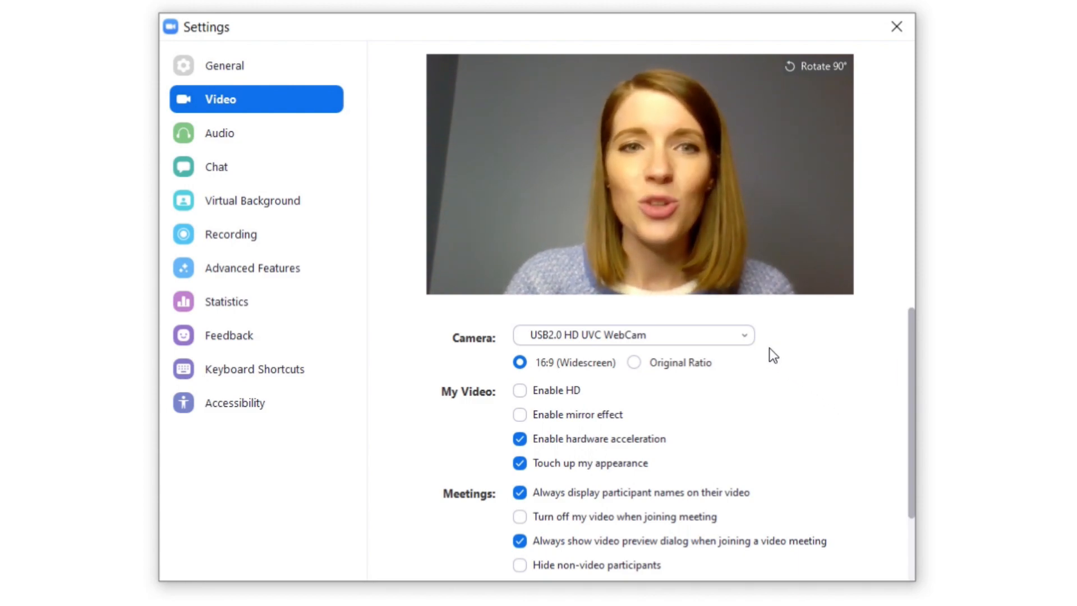
mouse_move(382, 417)
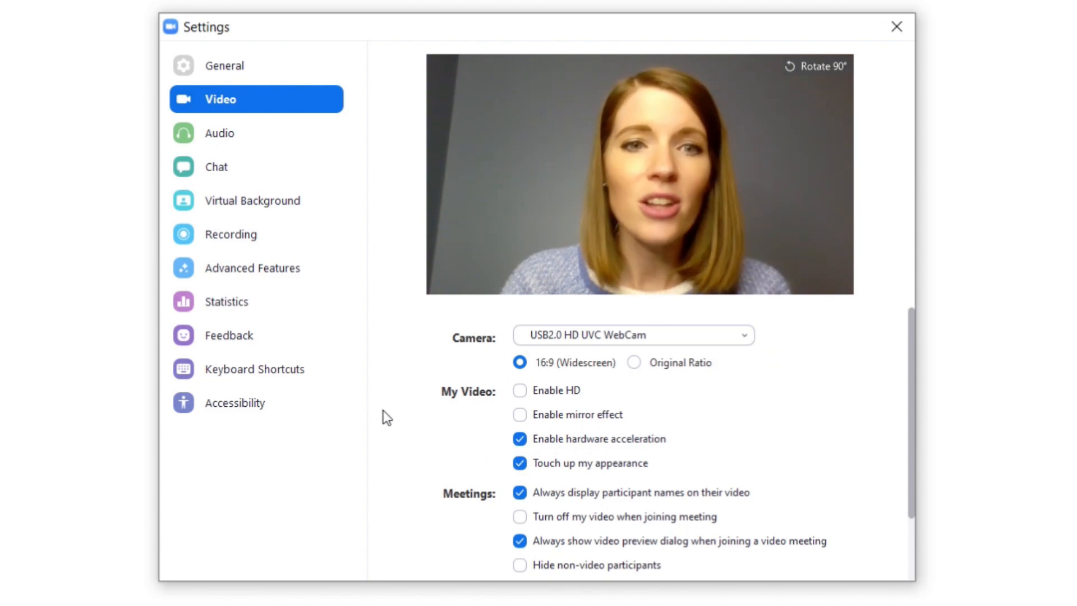
mouse_move(252, 127)
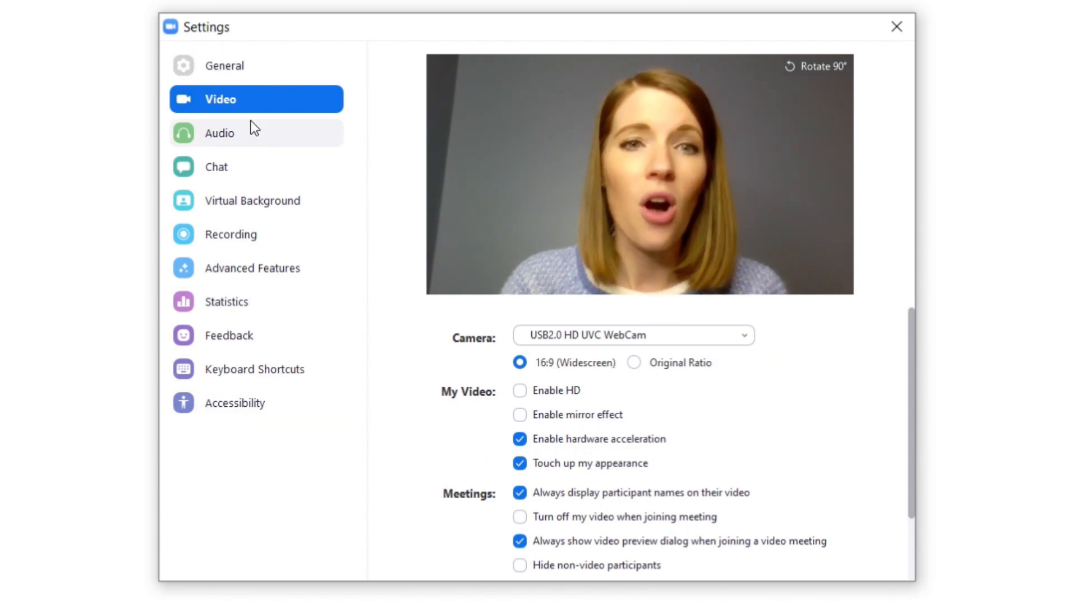
mouse_move(268, 416)
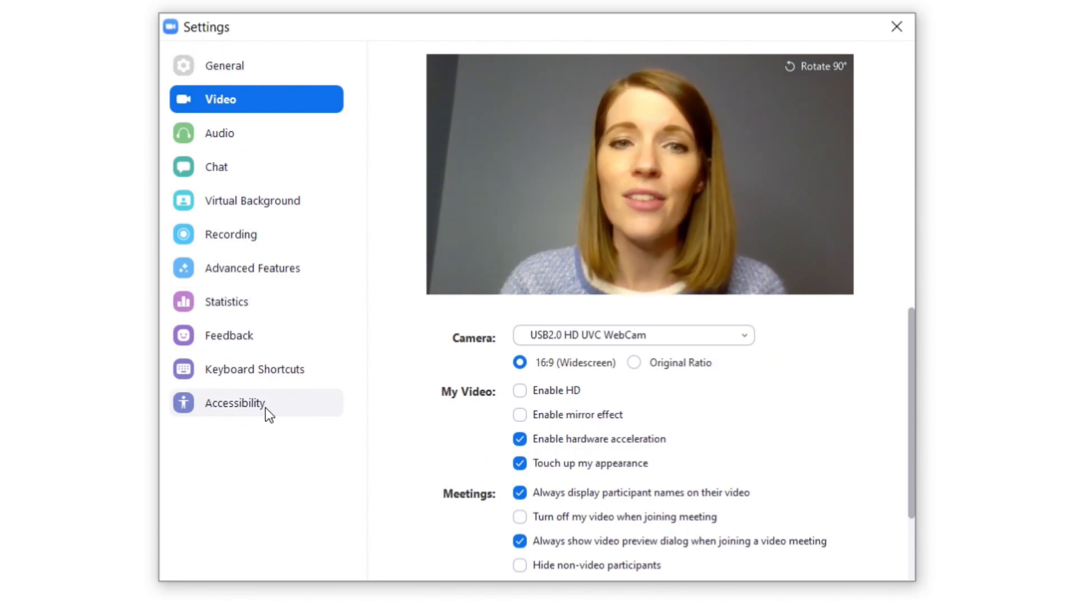